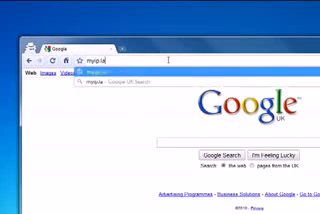
# Load the IP lookup site showing public IP 83.44.231.14 located in Spain
pyautogui.press('Return')
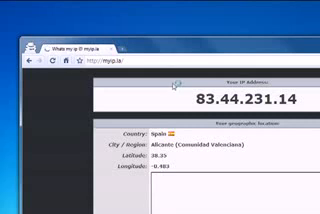